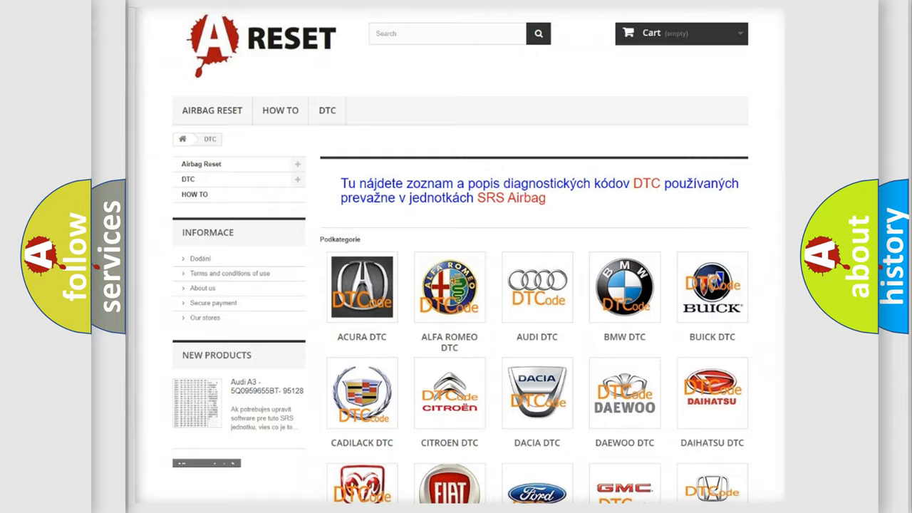
Step: Open the JEEP DTC listing from the category grid and browse its trouble codes
scroll(down, 3)
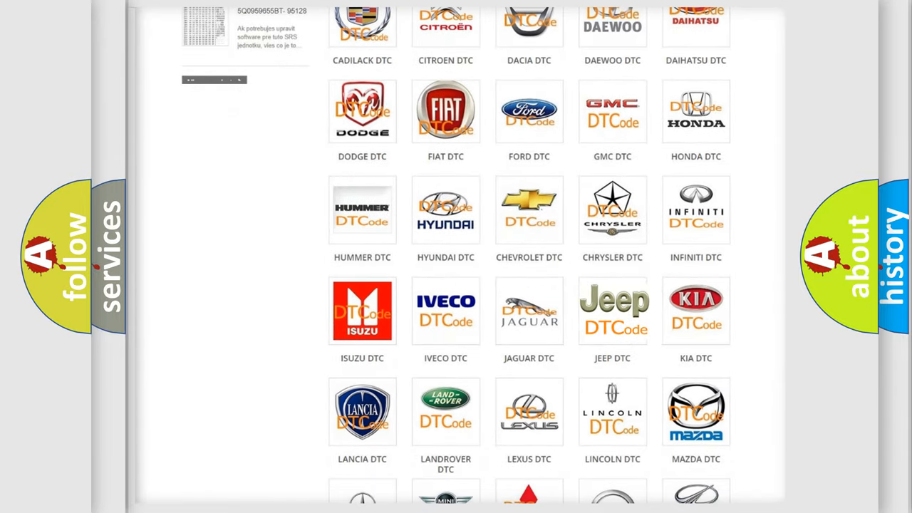
click(613, 311)
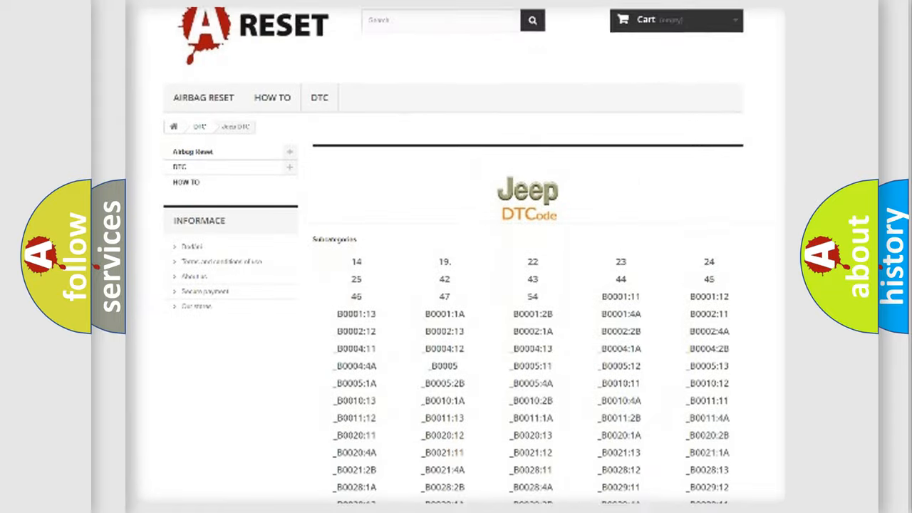
scroll(down, 3)
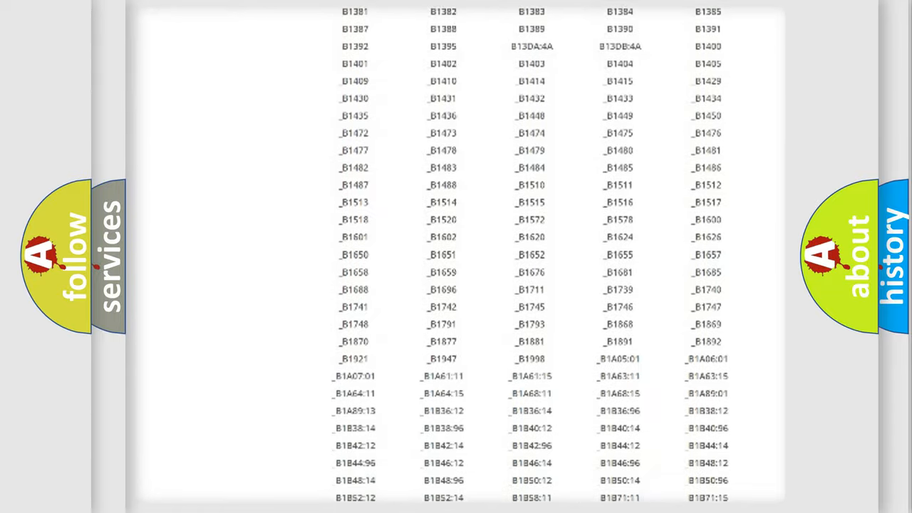